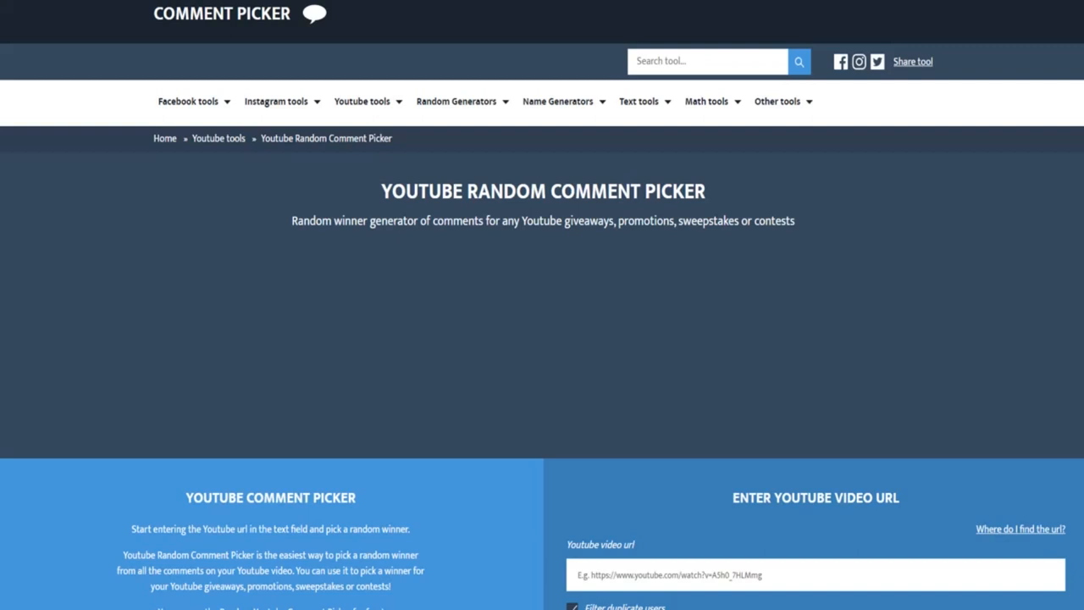
{"action": "mouse_move", "coordinate": [363, 102]}
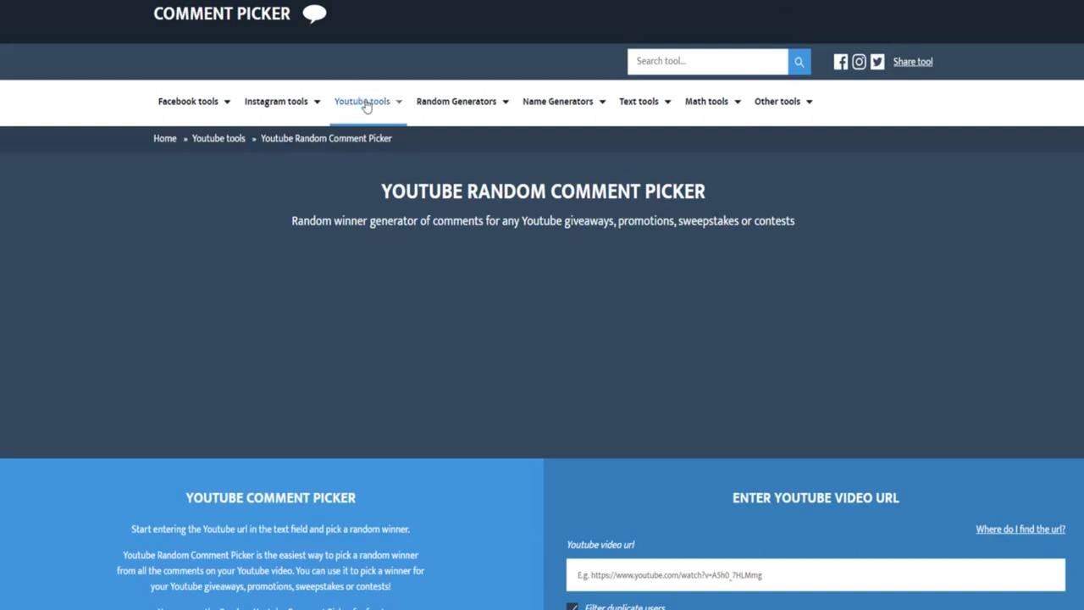
{"action": "left_click", "coordinate": [363, 102]}
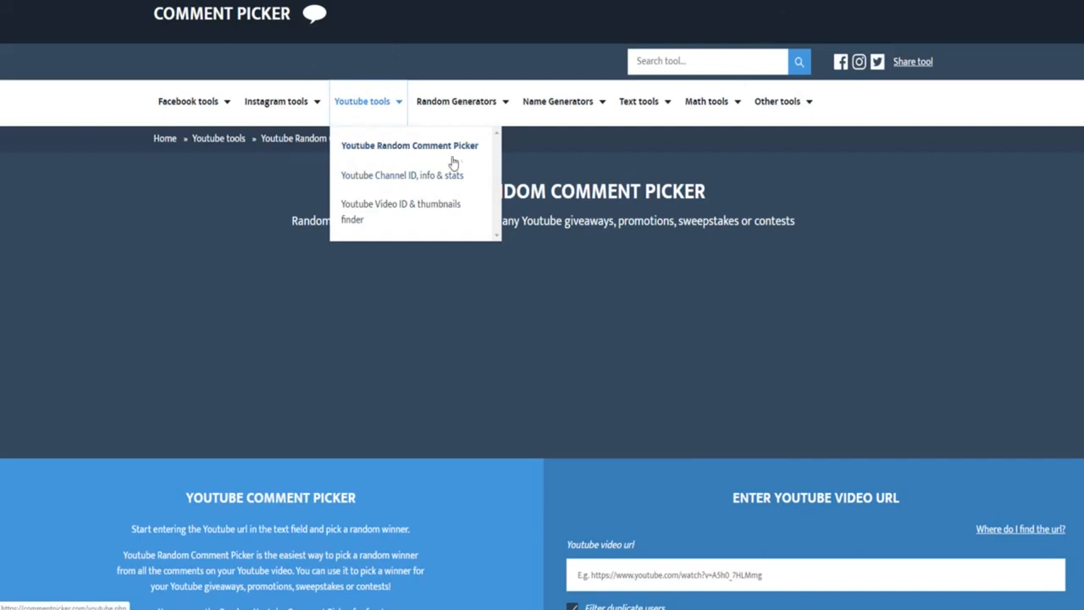
{"action": "mouse_move", "coordinate": [365, 146]}
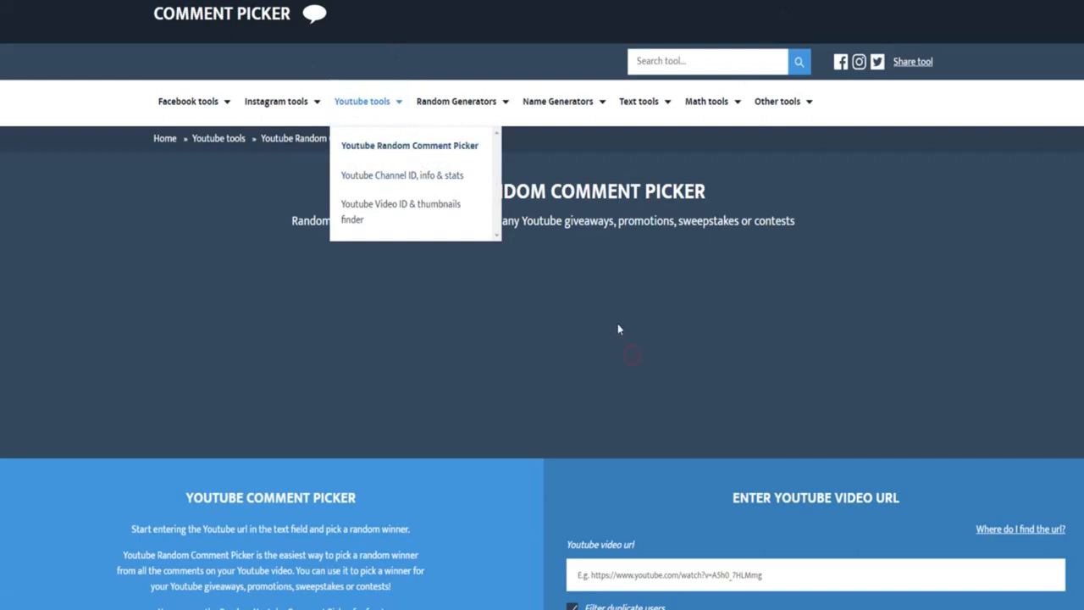
{"action": "scroll", "scroll_direction": "down", "scroll_amount": 3}
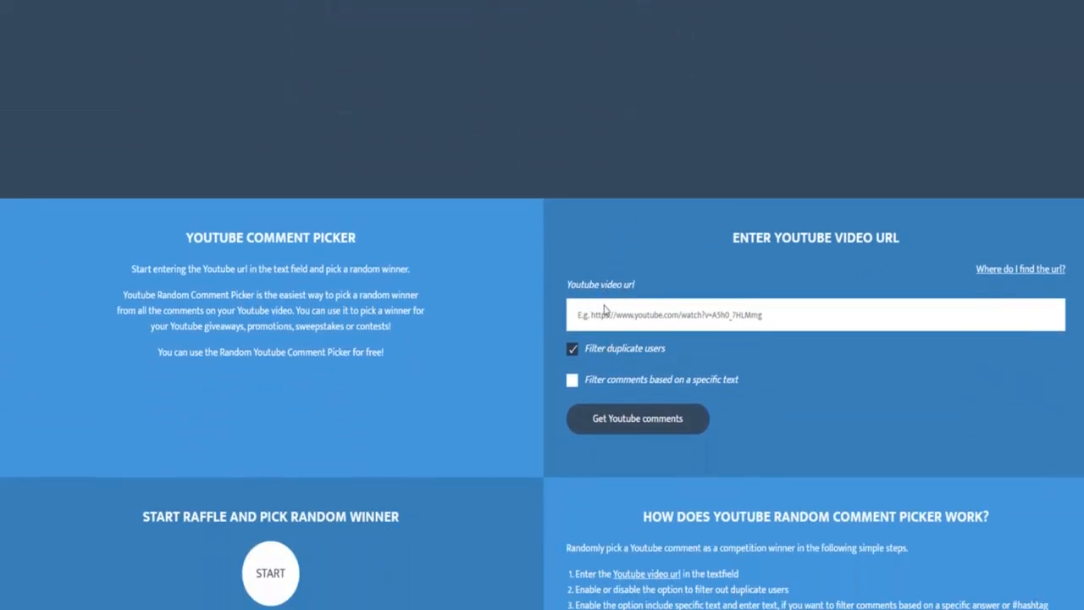
{"action": "left_click", "coordinate": [817, 313]}
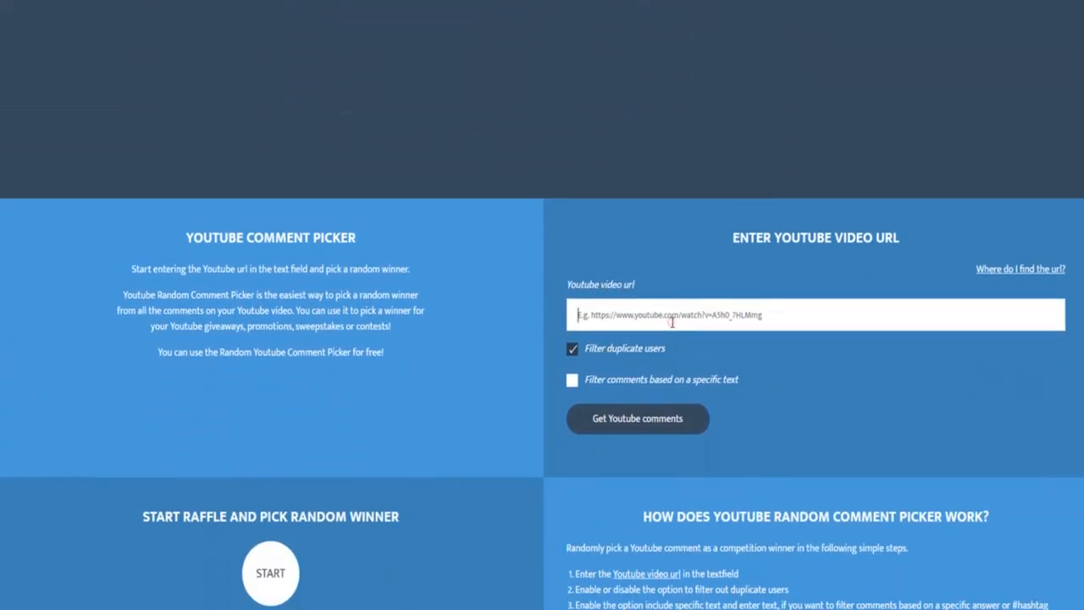
{"action": "type", "text": "https://www.youtube.com/watch?v=ujBStdXQi44"}
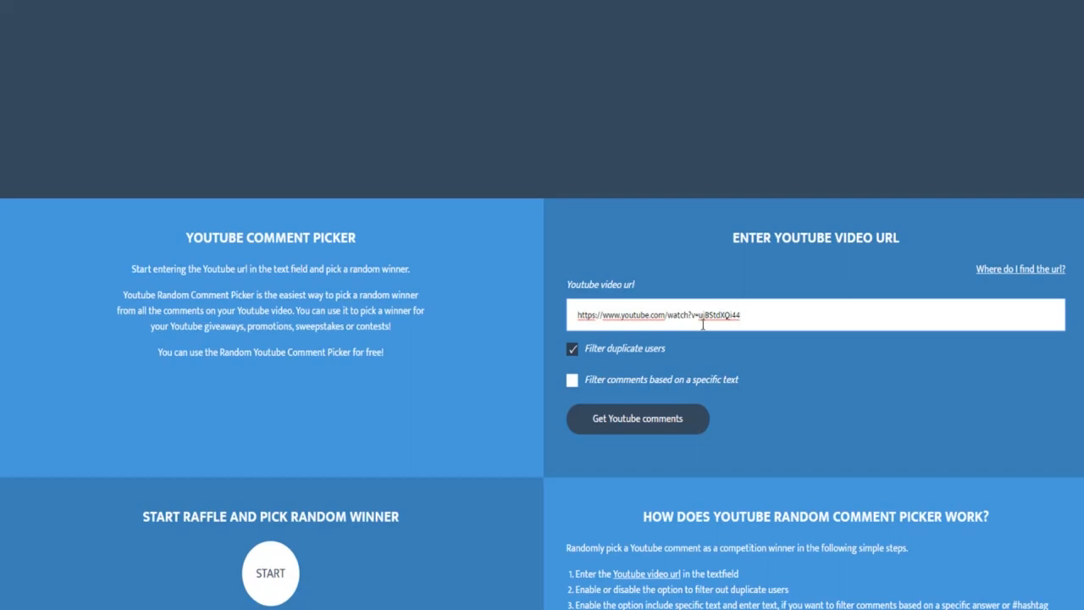
{"action": "mouse_move", "coordinate": [702, 323]}
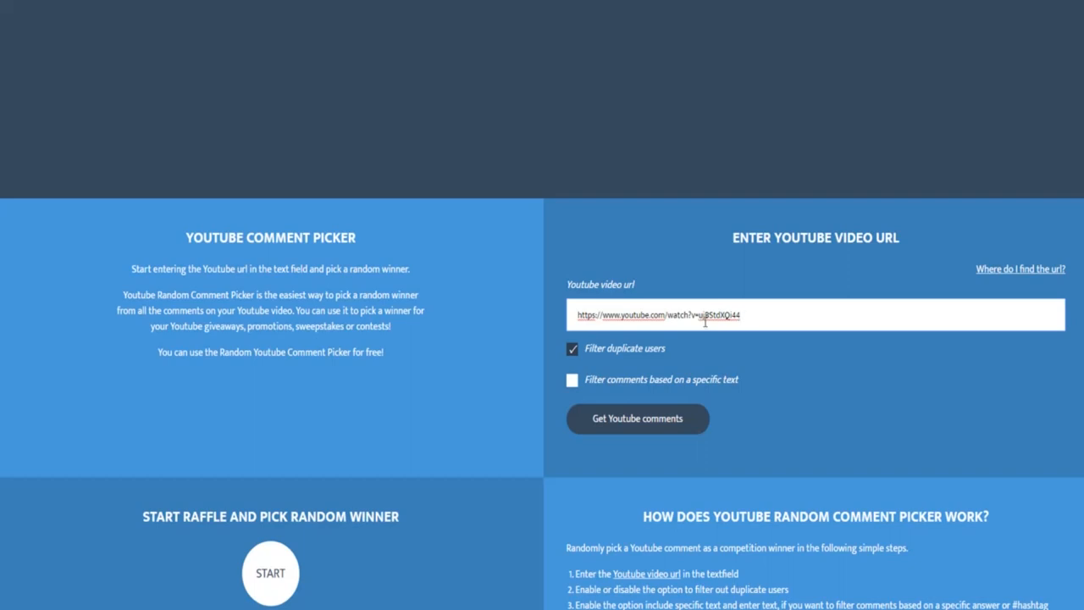
{"action": "mouse_move", "coordinate": [610, 360]}
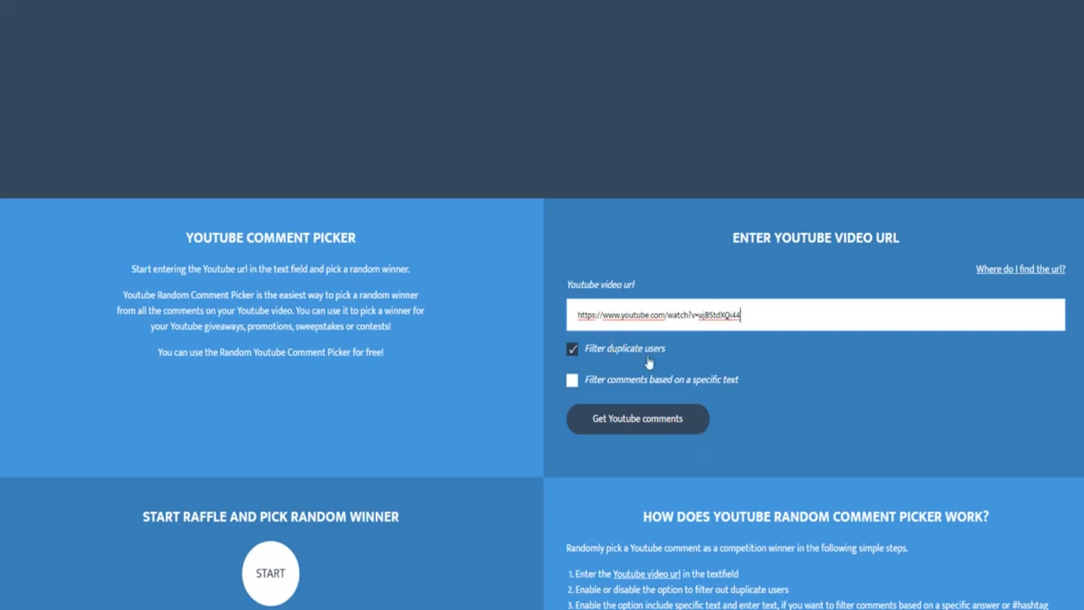
{"action": "mouse_move", "coordinate": [648, 351]}
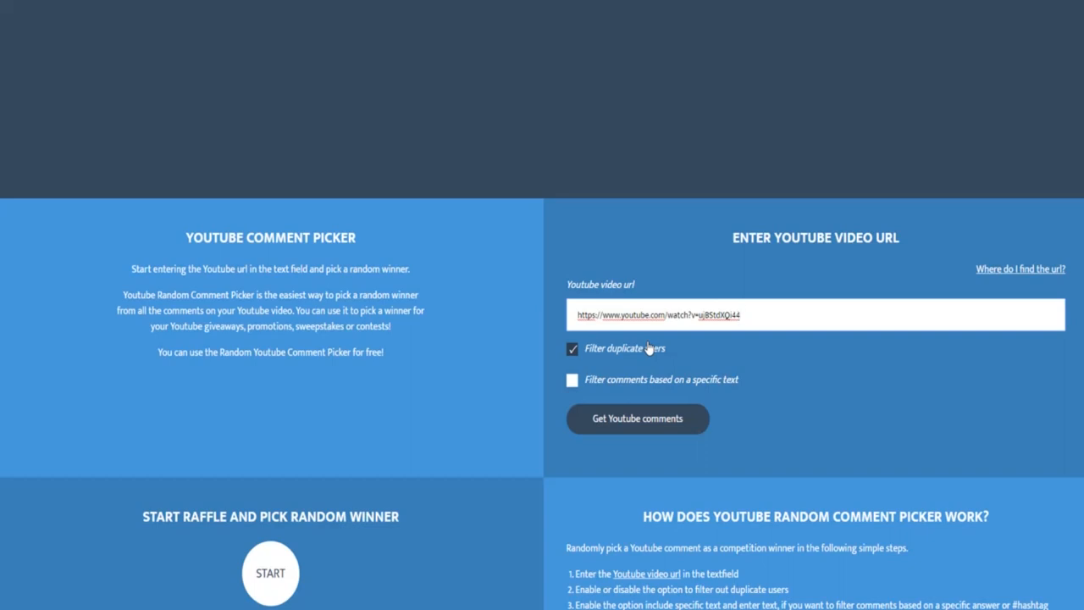
{"action": "left_click", "coordinate": [737, 313]}
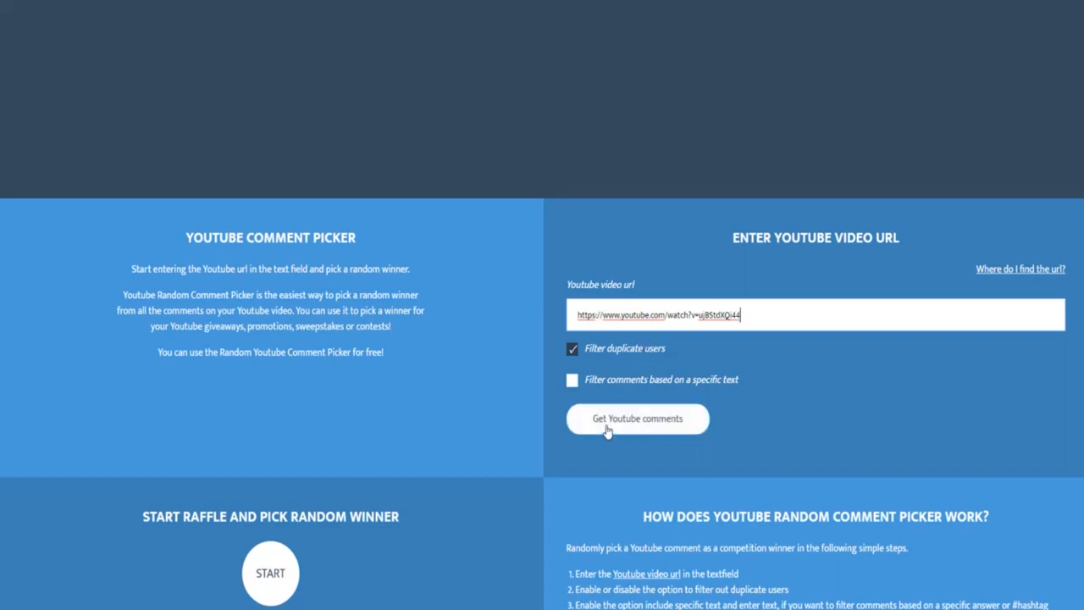
Fetch the video's comments showing 9 unique commenters and reach the raffle section.
{"action": "left_click", "coordinate": [637, 419]}
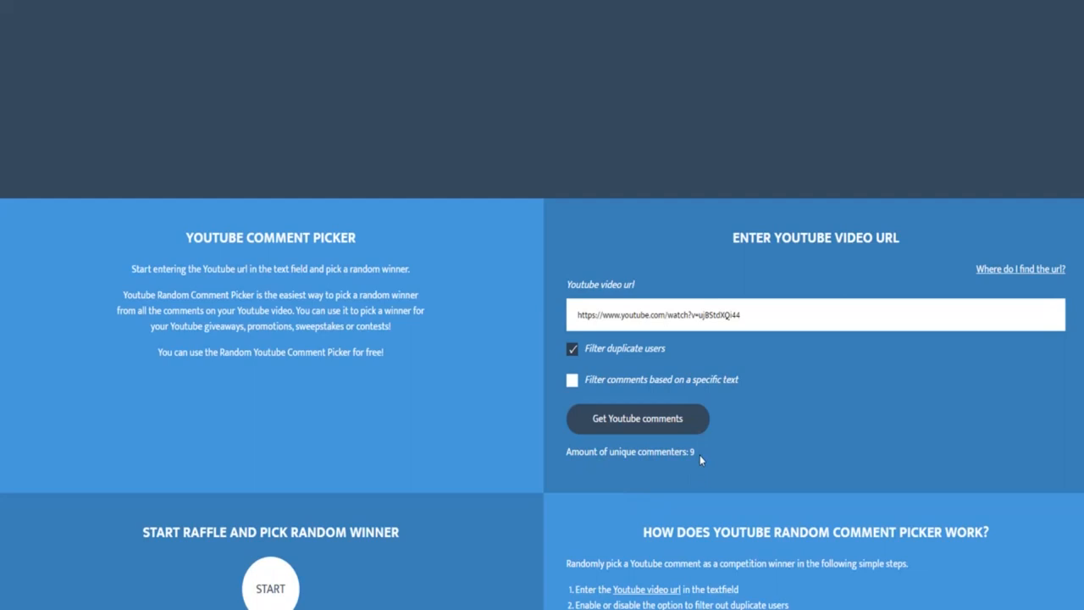
{"action": "mouse_move", "coordinate": [687, 447]}
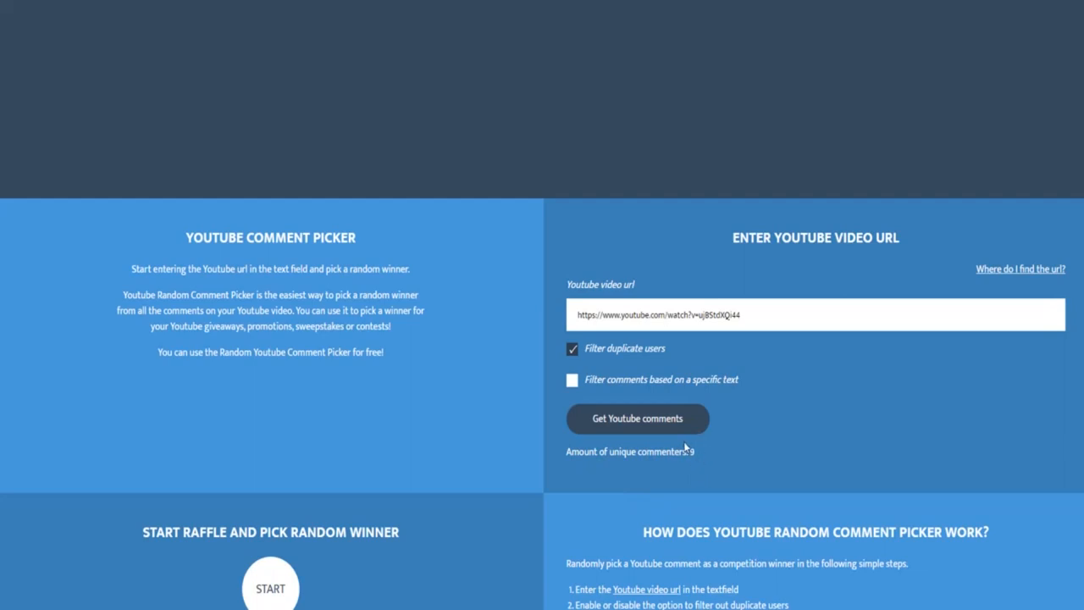
{"action": "scroll", "scroll_direction": "down", "scroll_amount": 3}
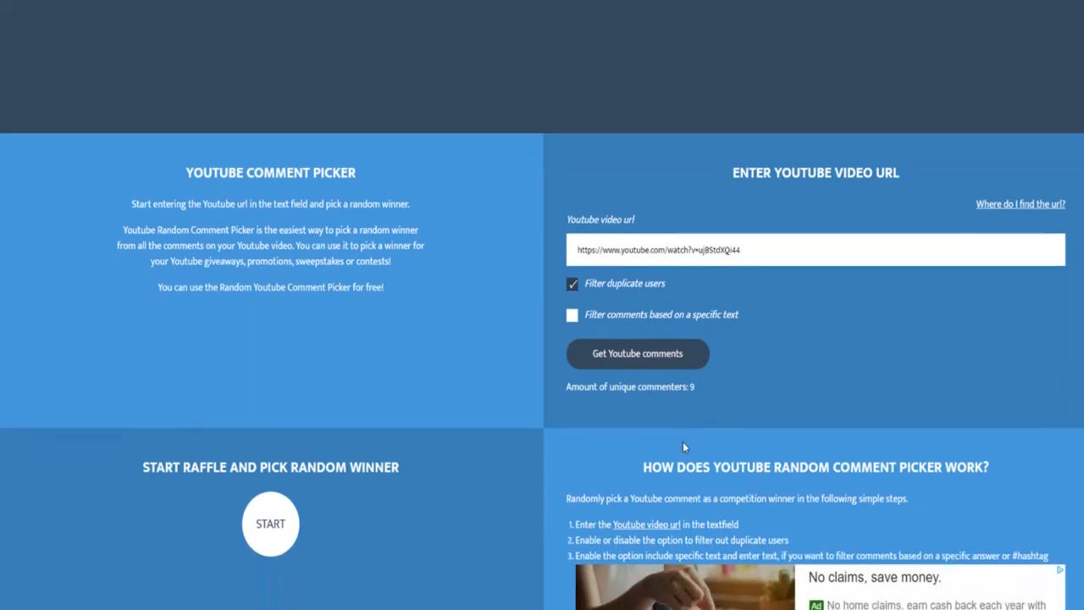
{"action": "scroll", "scroll_direction": "down", "scroll_amount": 3}
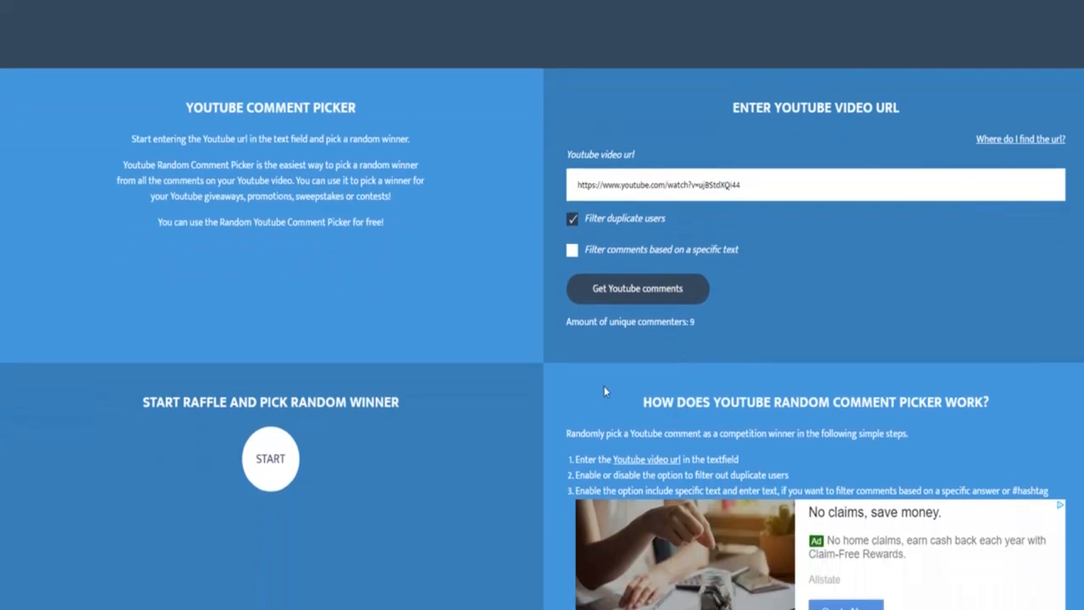
{"action": "scroll", "scroll_direction": "down", "scroll_amount": 3}
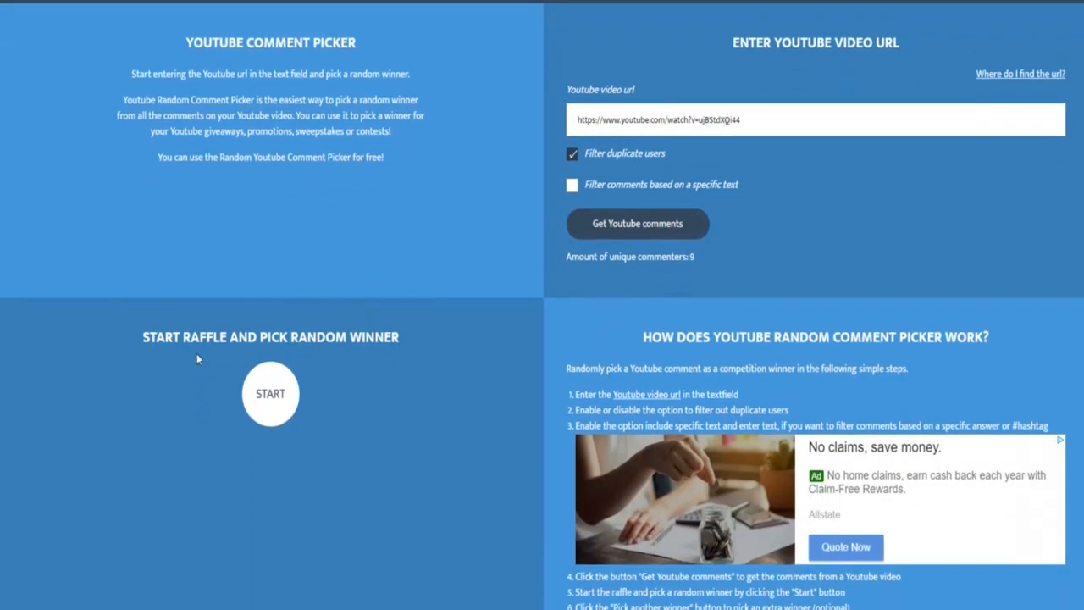
{"action": "mouse_move", "coordinate": [261, 345]}
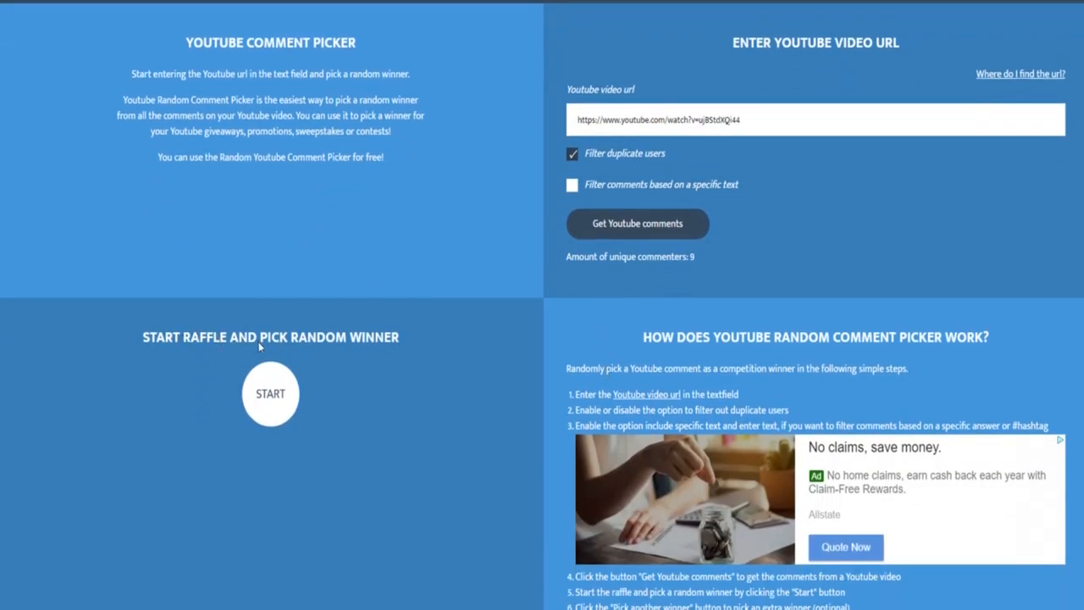
{"action": "mouse_move", "coordinate": [271, 393]}
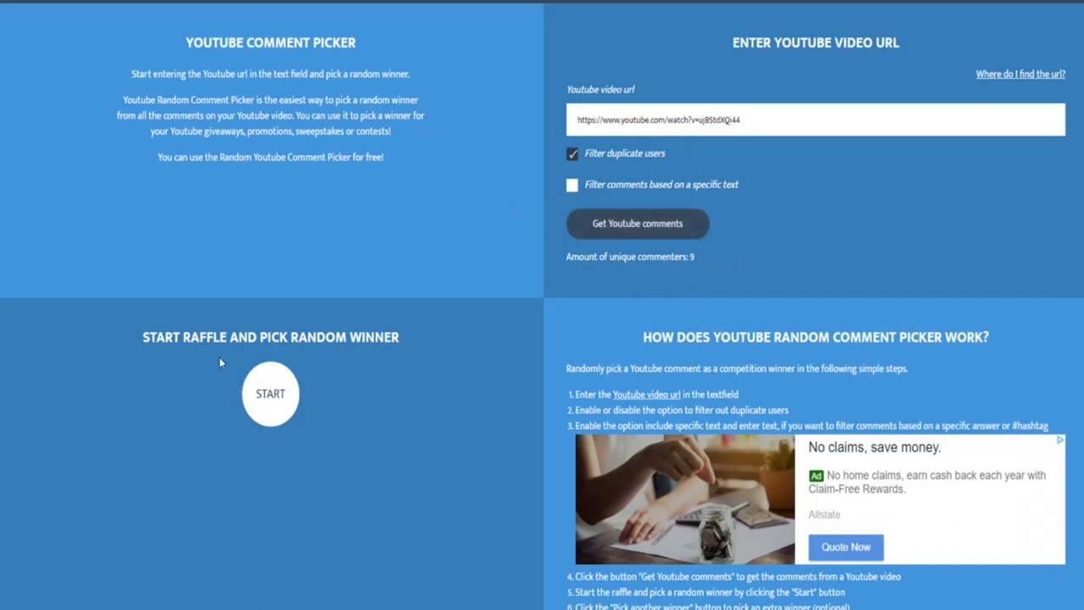
{"action": "left_click", "coordinate": [271, 393]}
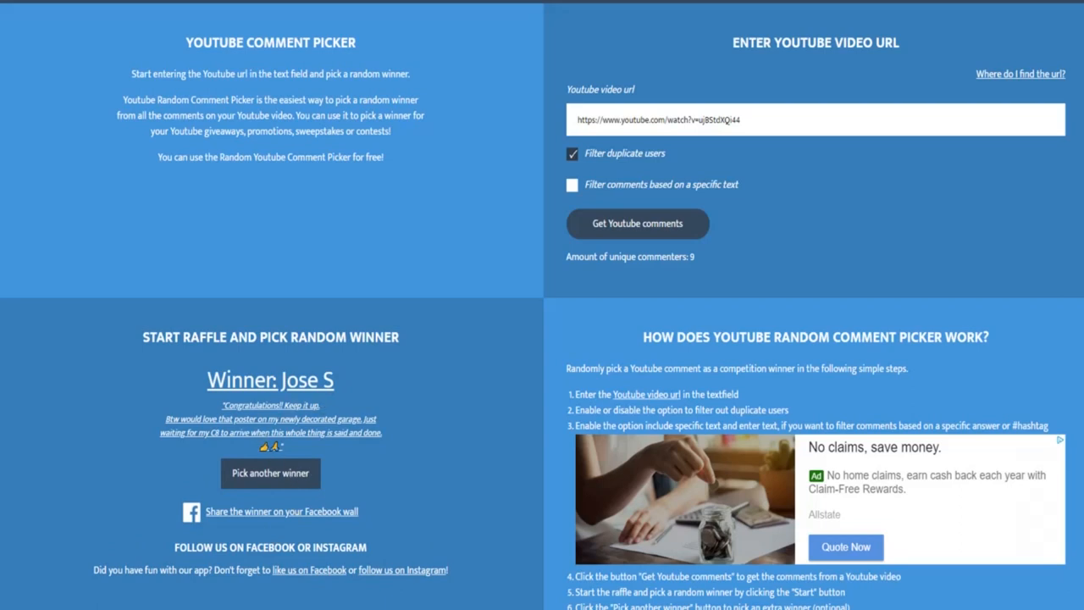
{"action": "mouse_move", "coordinate": [263, 454]}
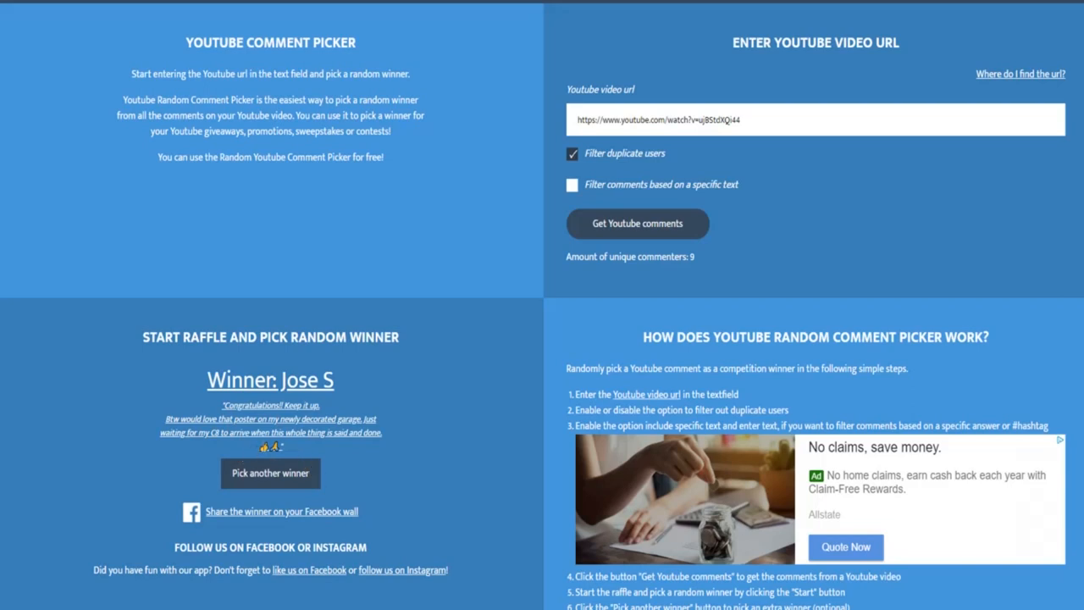
{"action": "mouse_move", "coordinate": [349, 444]}
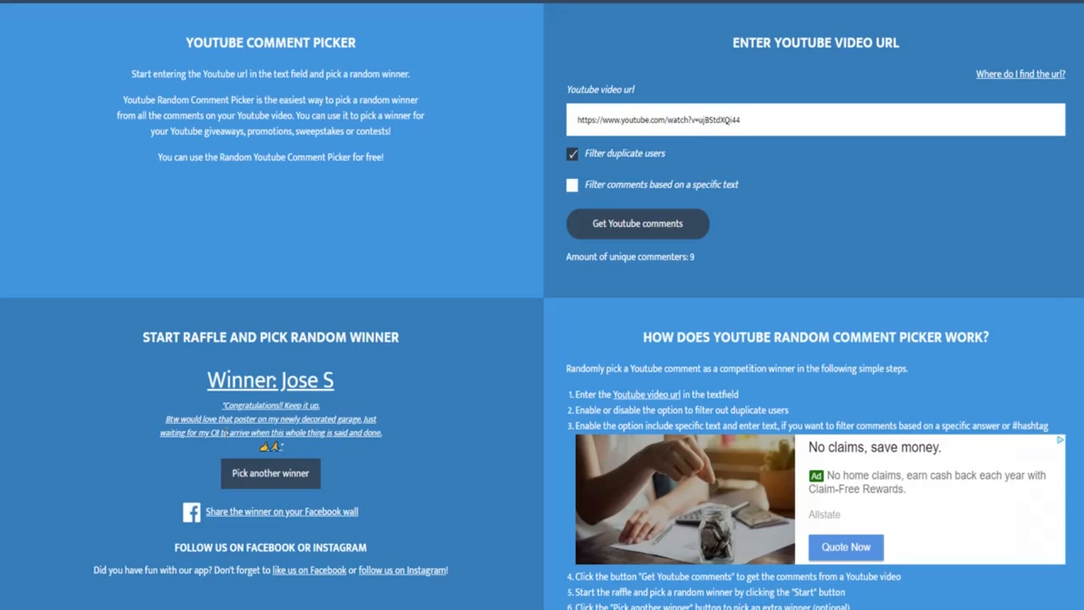
{"action": "mouse_move", "coordinate": [440, 477]}
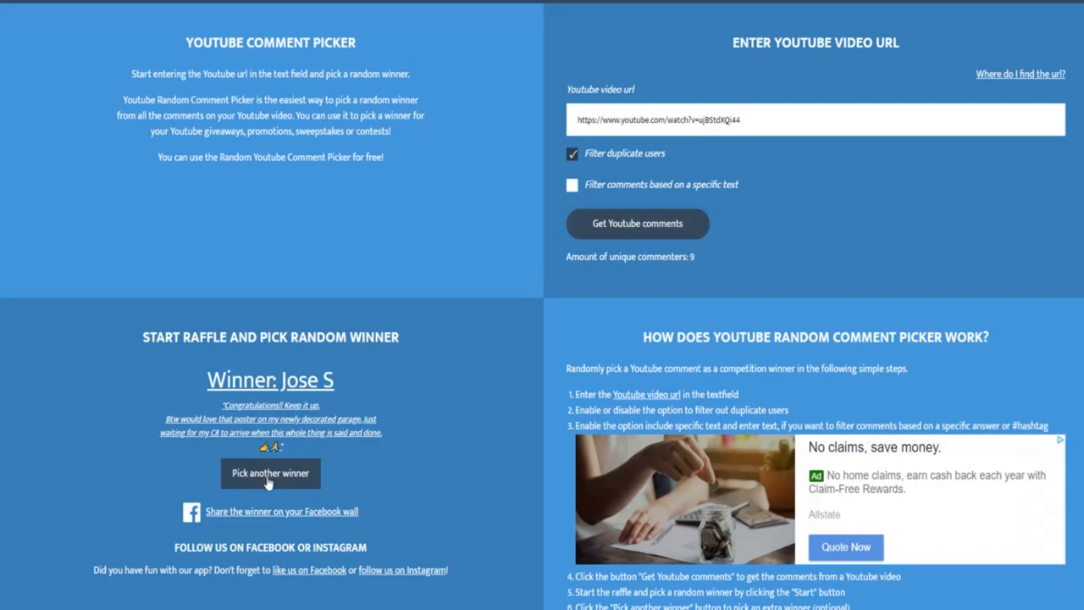
{"action": "mouse_move", "coordinate": [281, 483]}
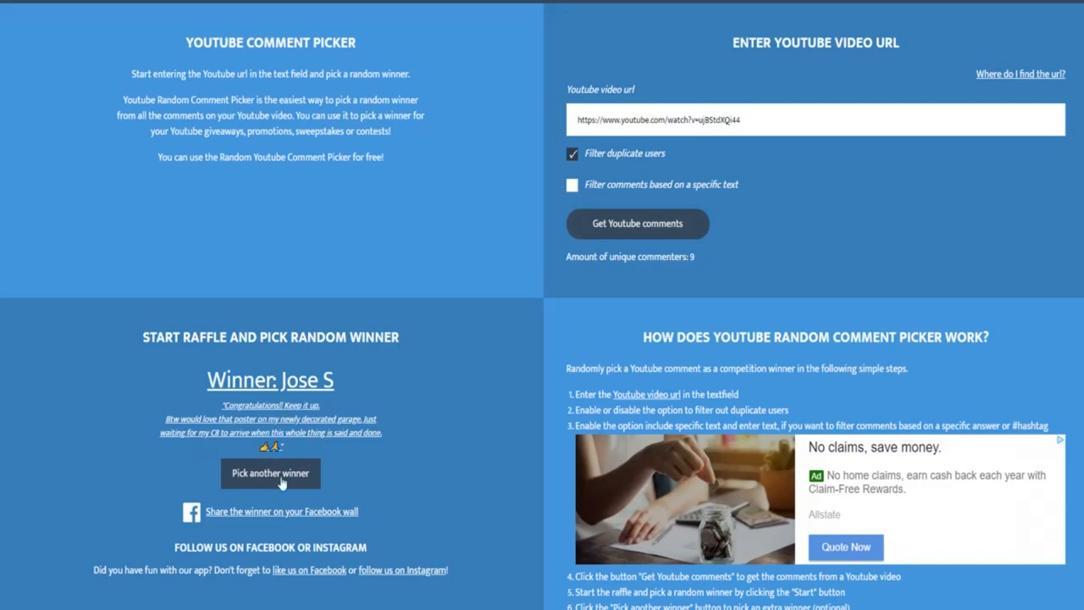
{"action": "left_click", "coordinate": [271, 472]}
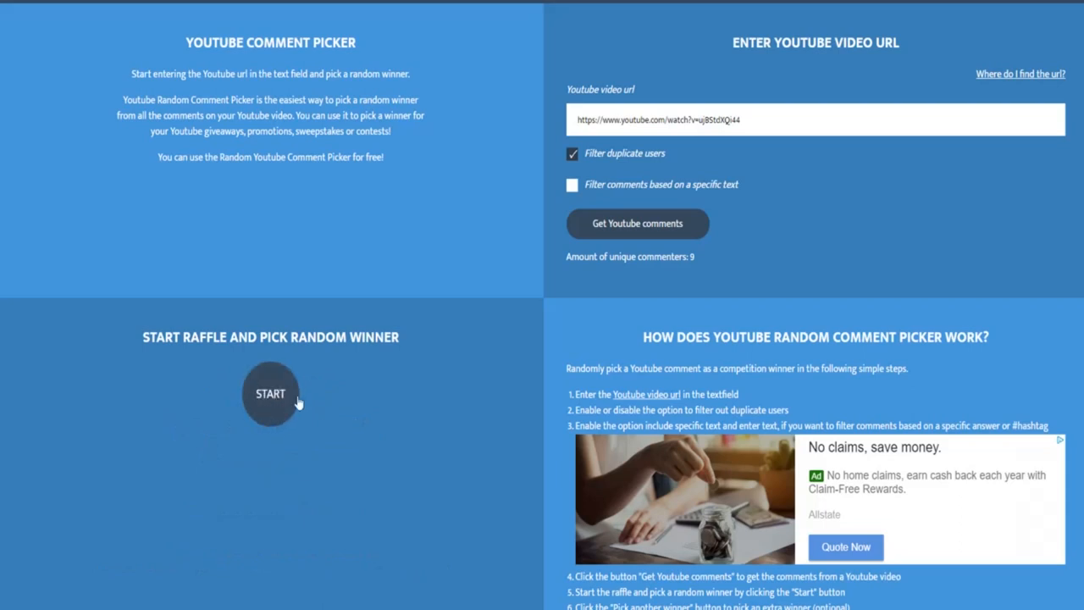
{"action": "mouse_move", "coordinate": [292, 403]}
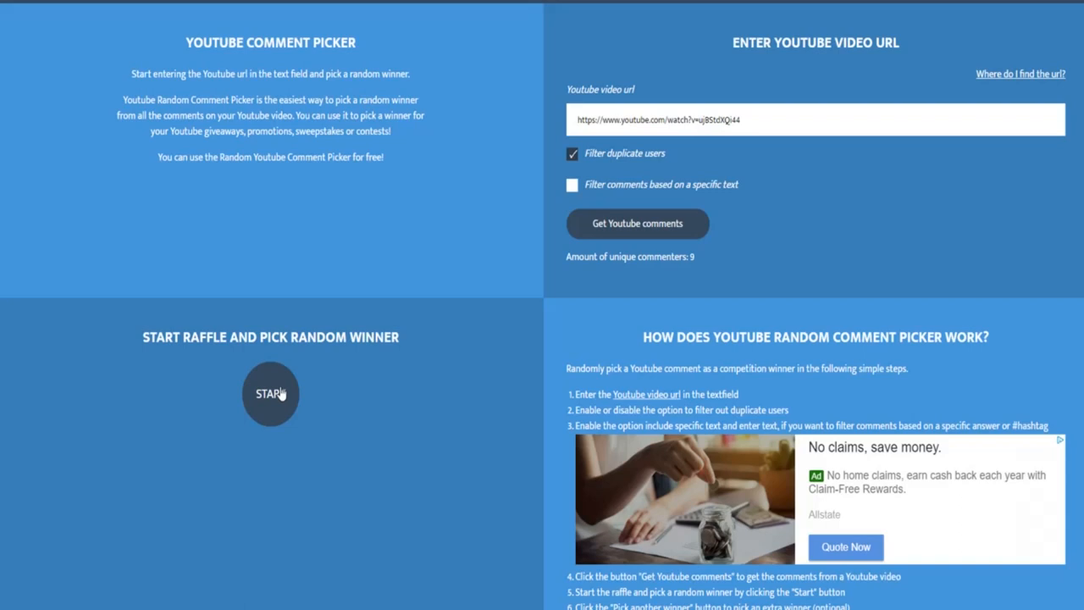
{"action": "left_click", "coordinate": [271, 393]}
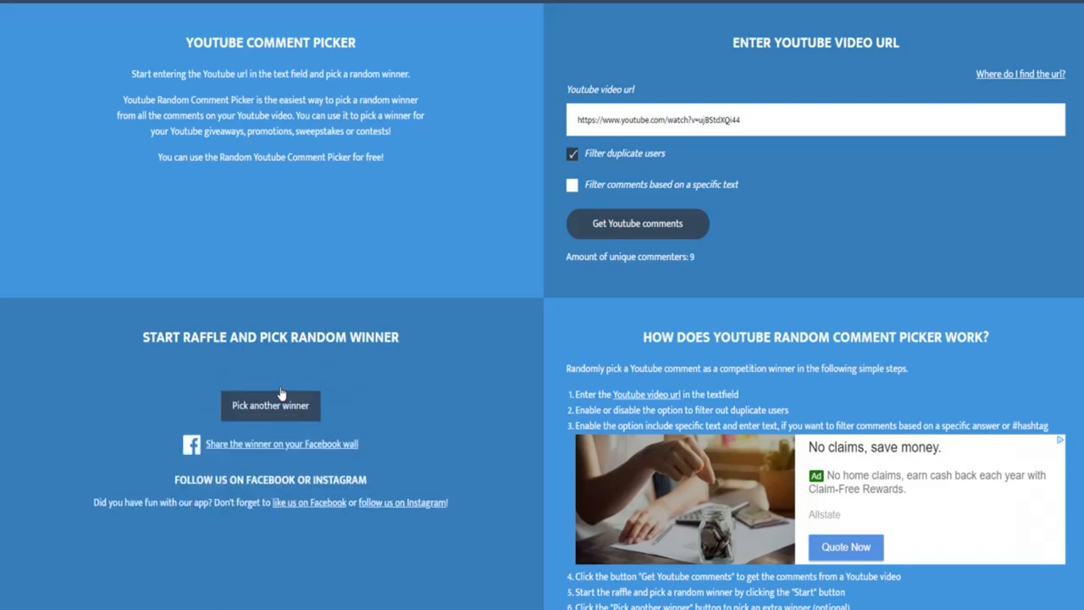
{"action": "left_click", "coordinate": [271, 405]}
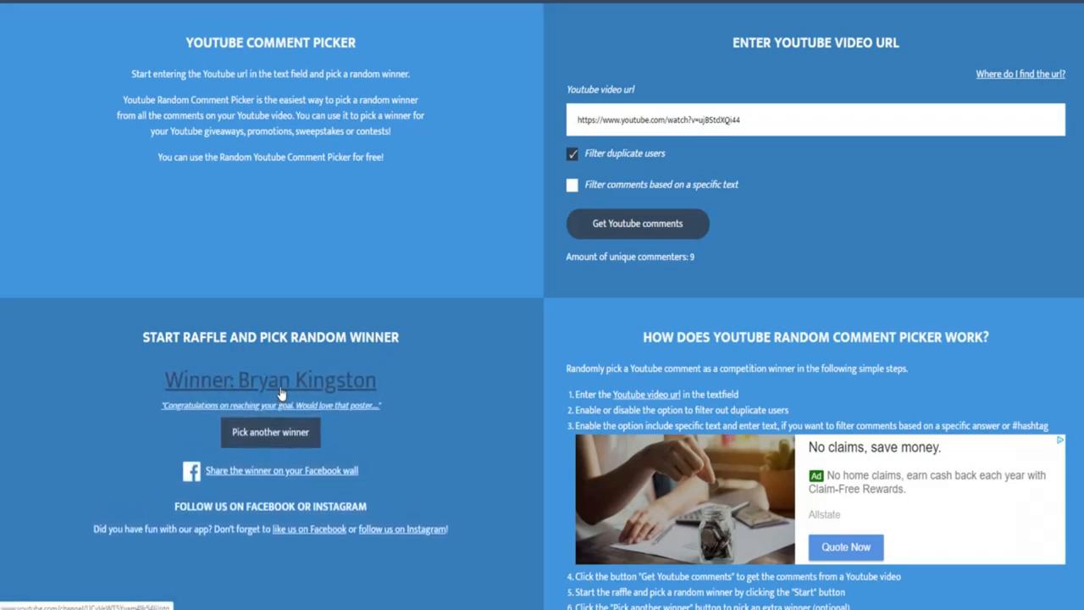